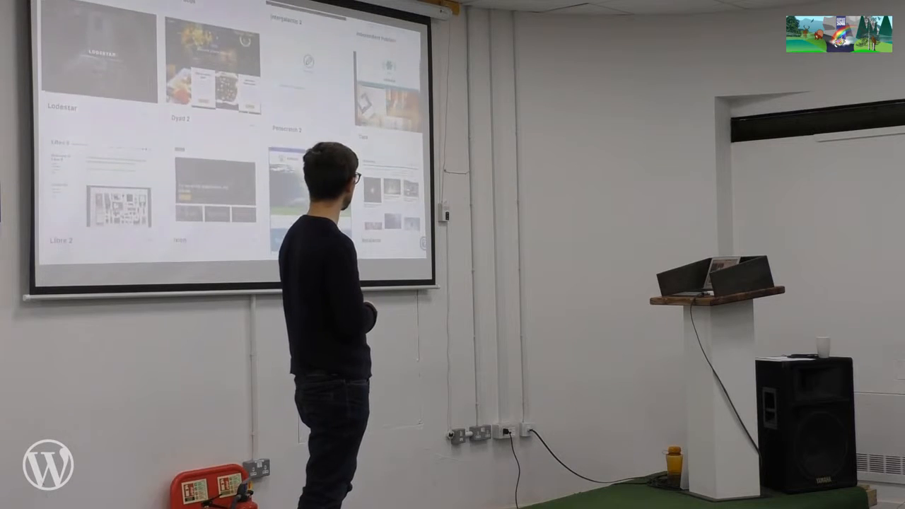
scroll(down, 3)
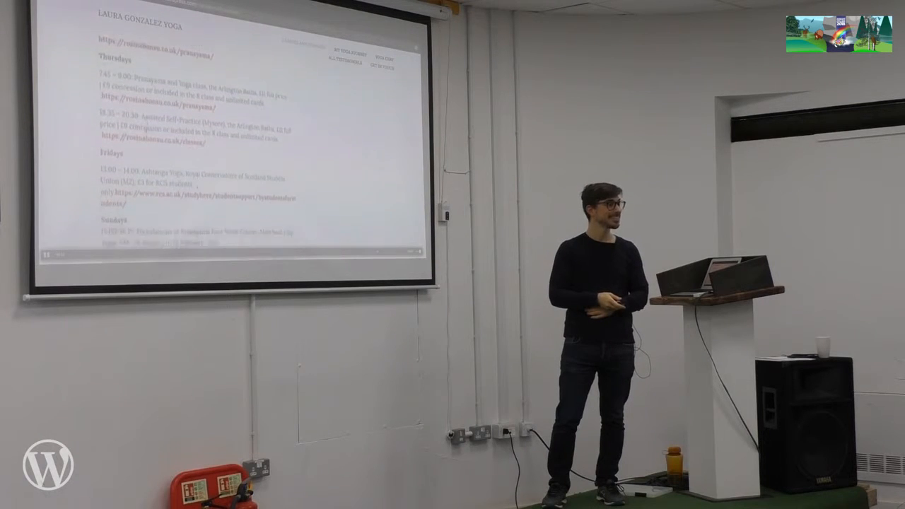
scroll(down, 3)
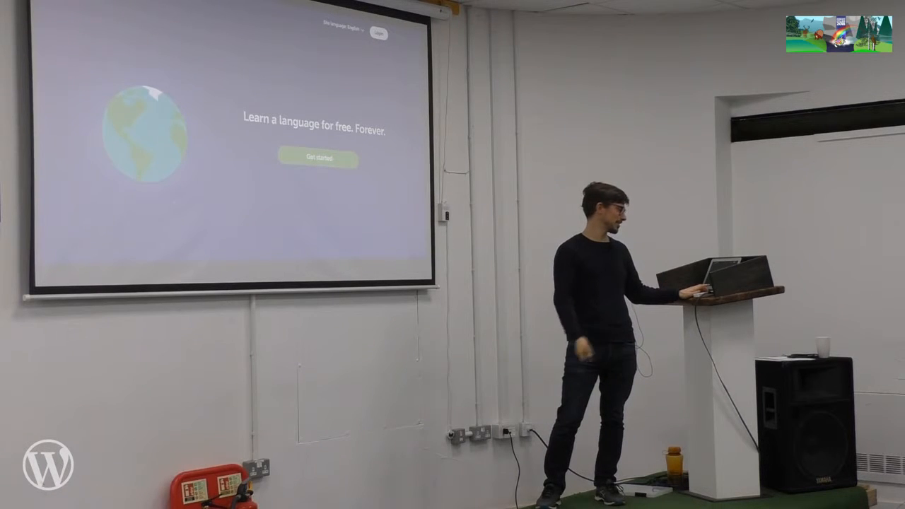
scroll(down, 3)
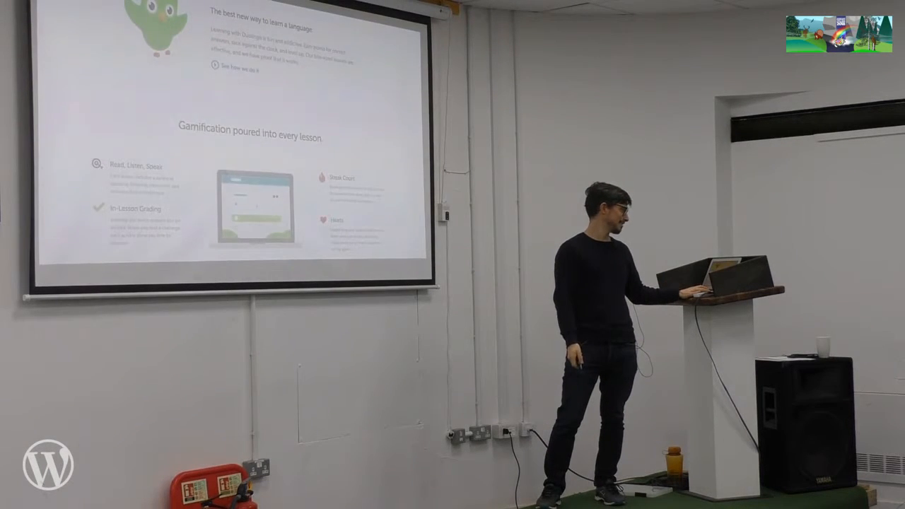